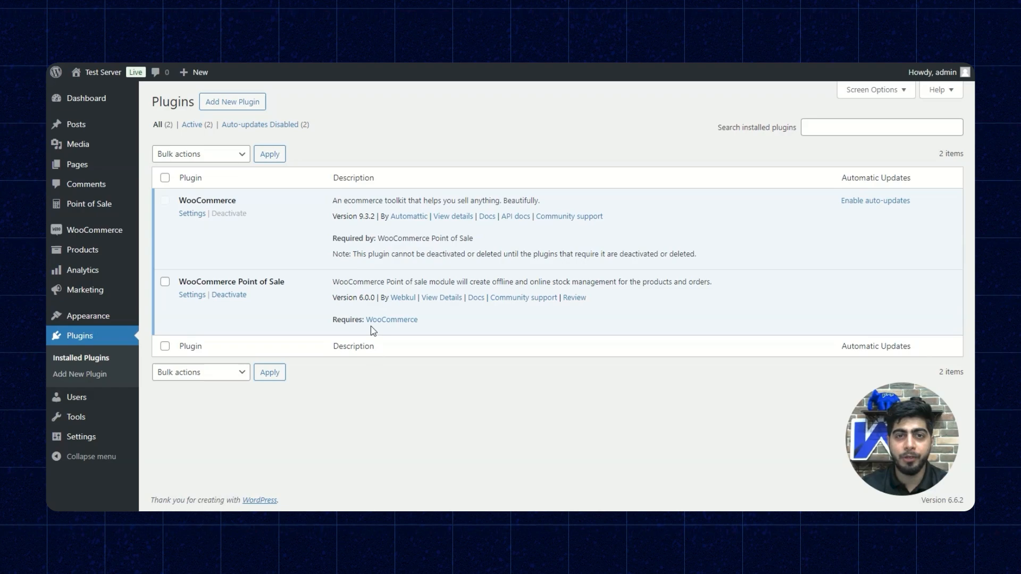
mouse_move(326, 282)
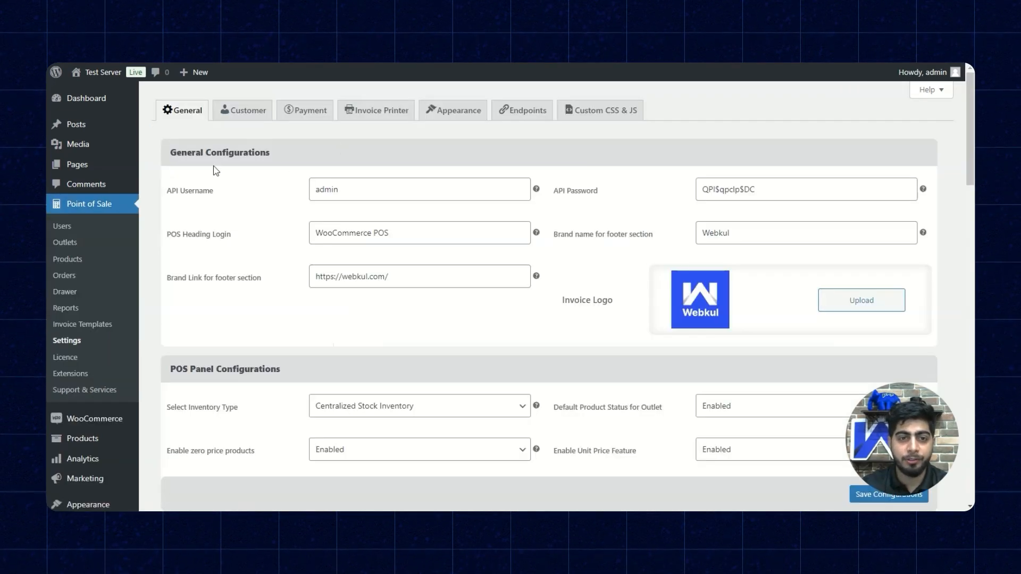
- Scroll through the Point of Sale General tab's POS panel configuration values
scroll(down, 3)
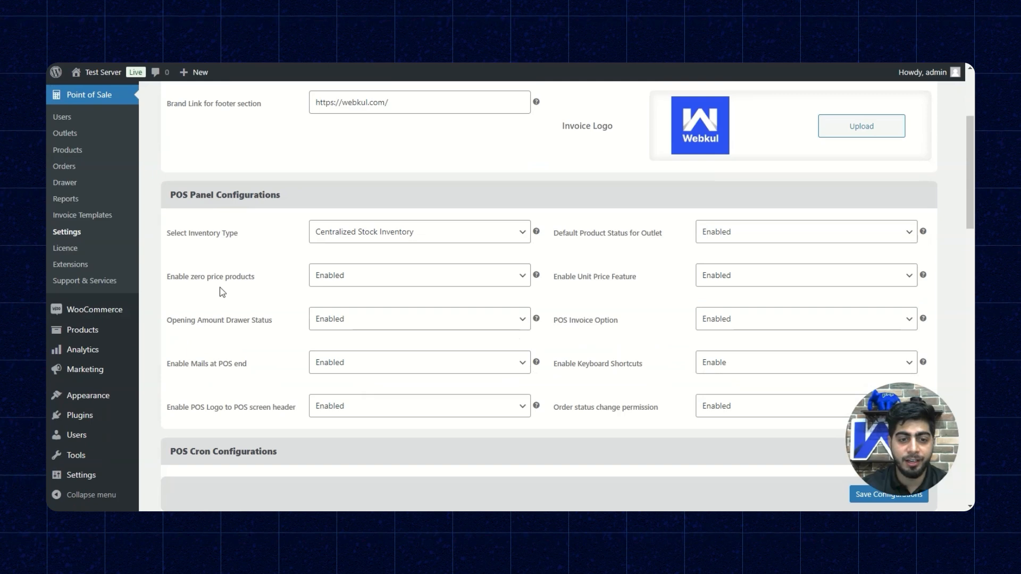
mouse_move(294, 217)
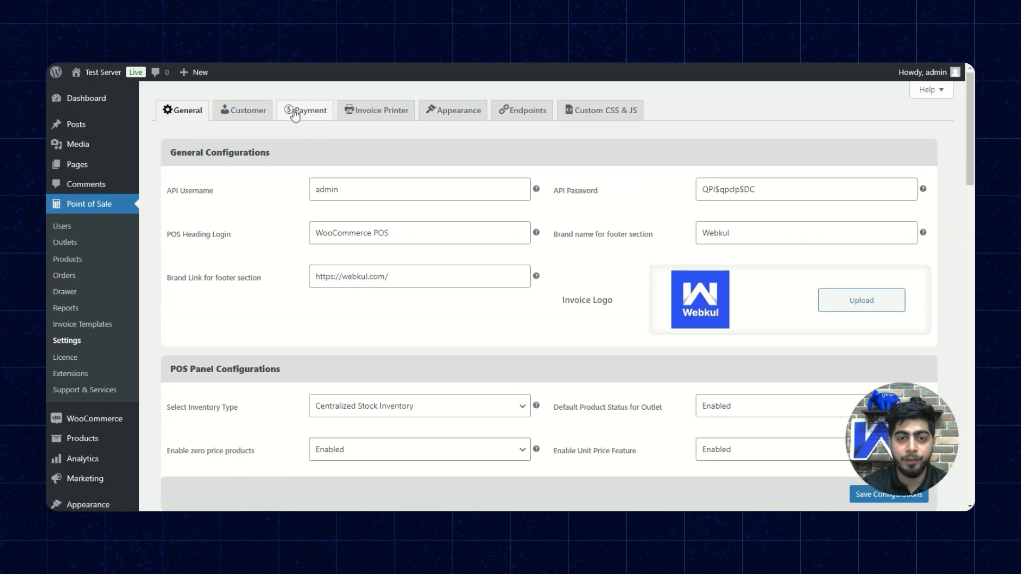
- Check the Stripe payment method, then view the single Invoice template
click(309, 110)
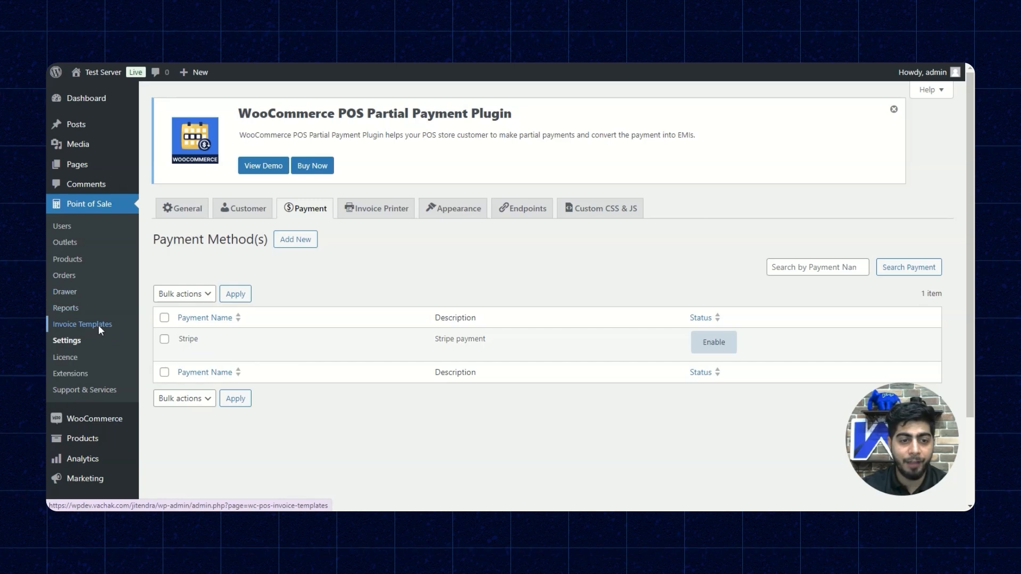
click(82, 325)
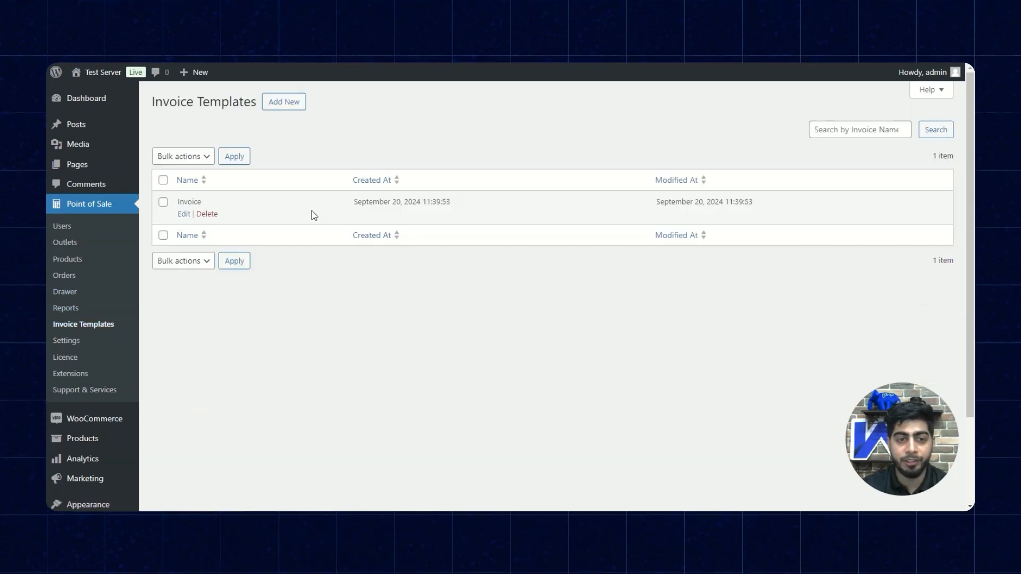
mouse_move(64, 242)
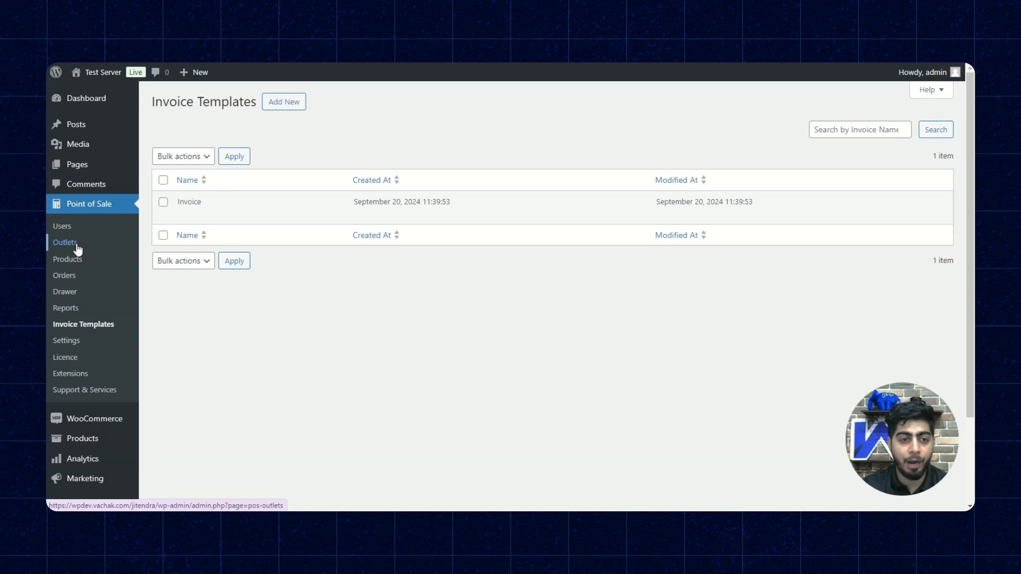
- Add and save outlet Webkul in Noida with the Invoice template and Stripe payment
click(64, 243)
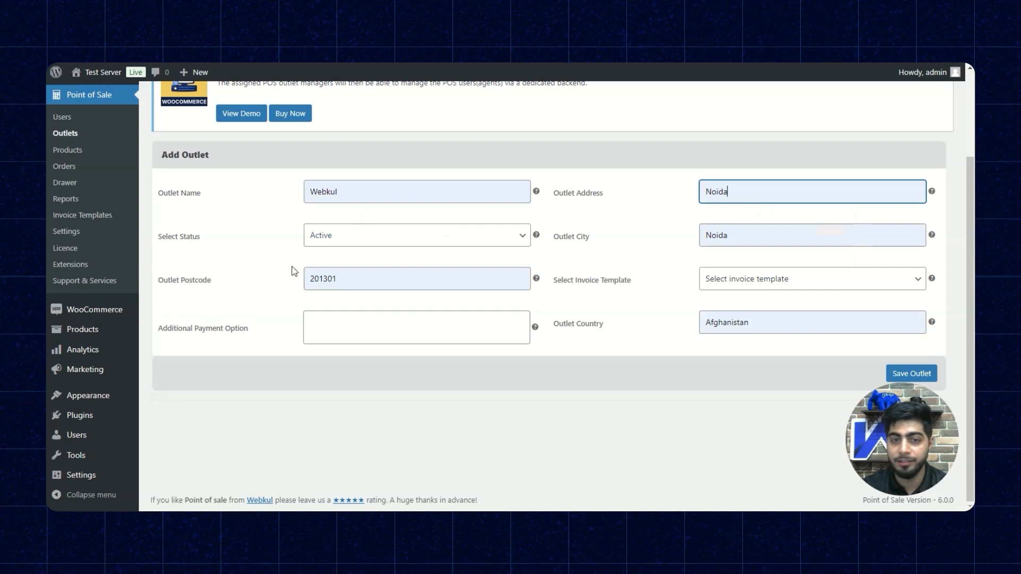
click(811, 278)
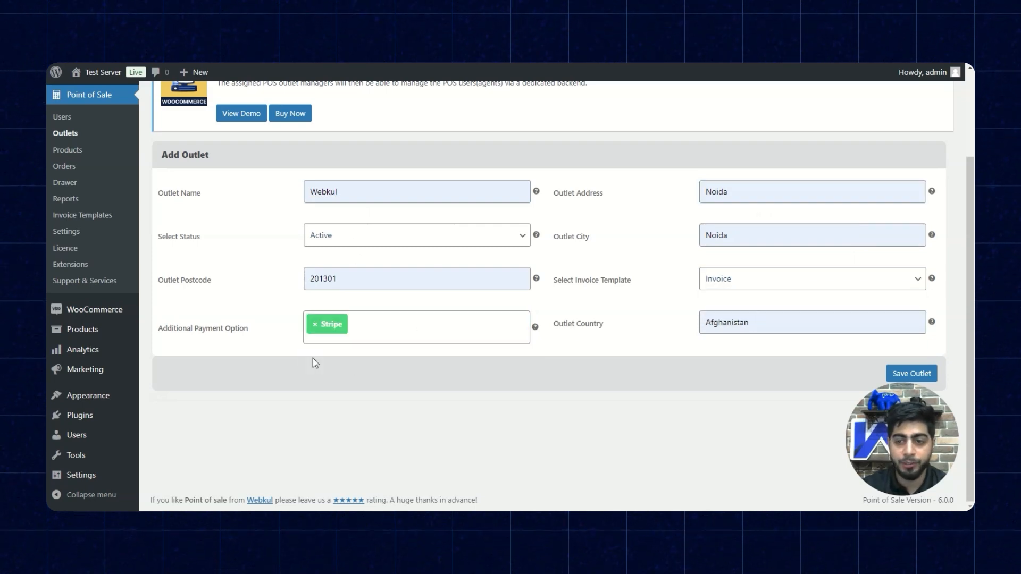
mouse_move(278, 385)
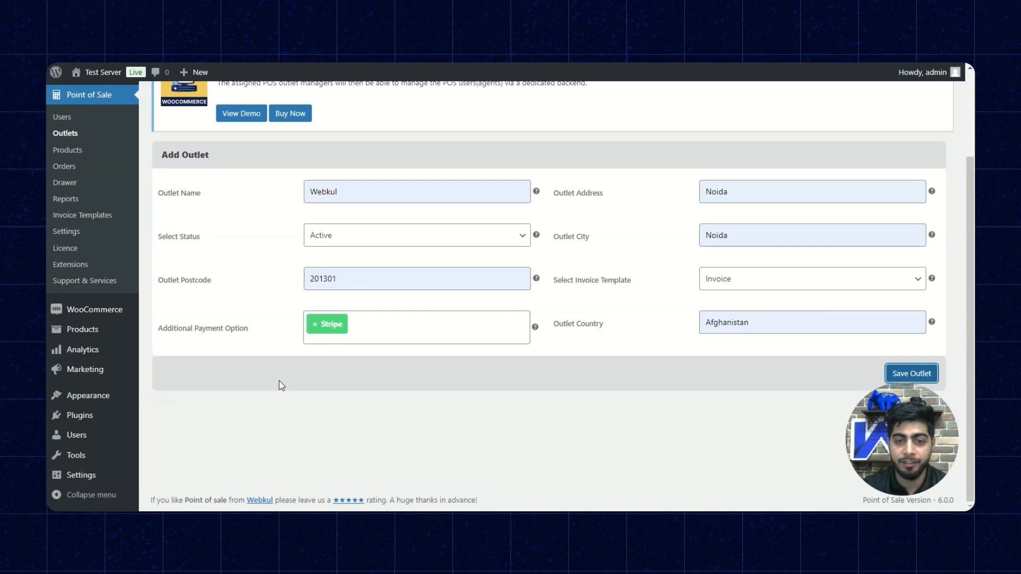
click(910, 374)
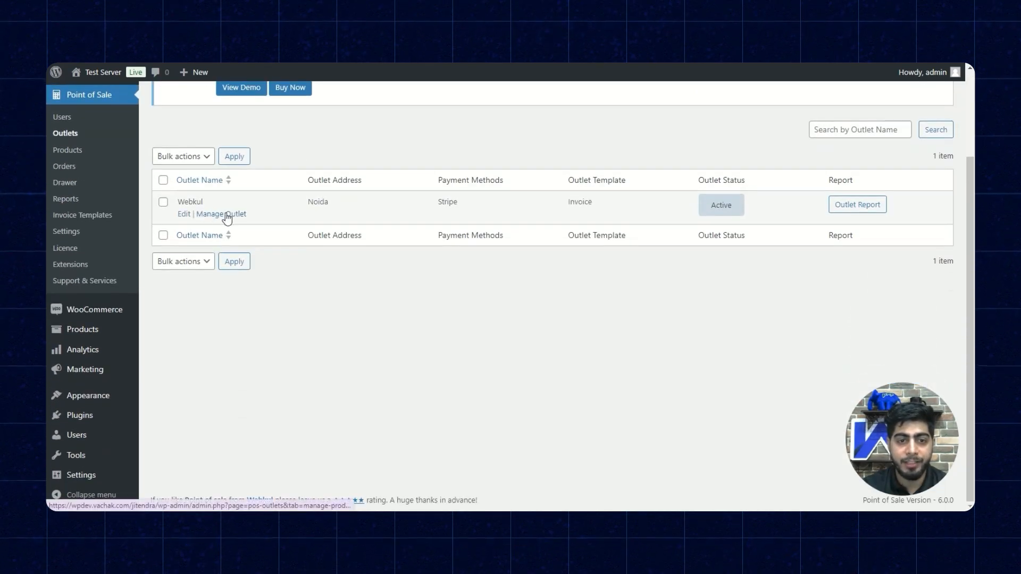
- Bulk-enable all of the Webkul outlet's products for POS
click(226, 214)
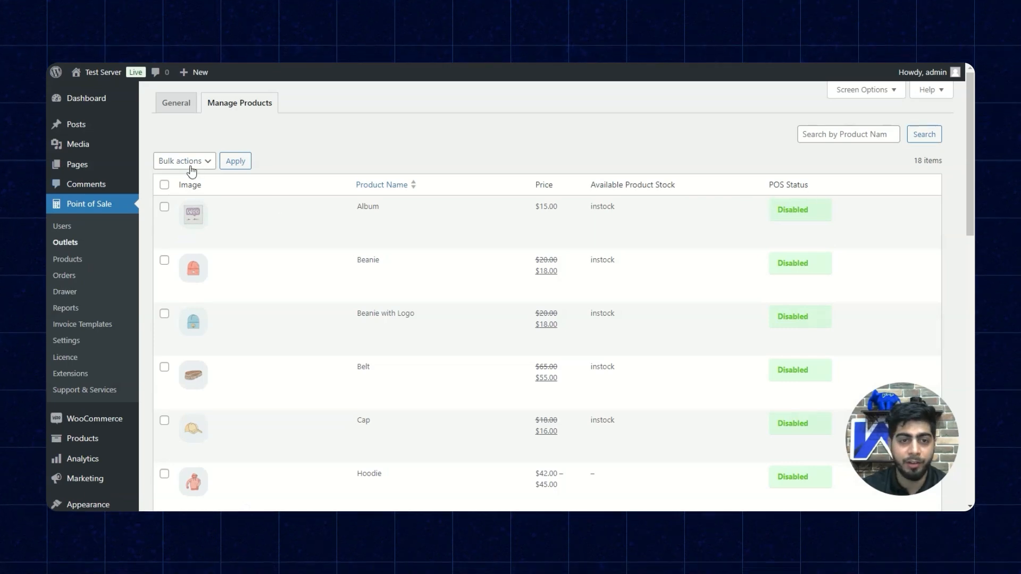
click(184, 161)
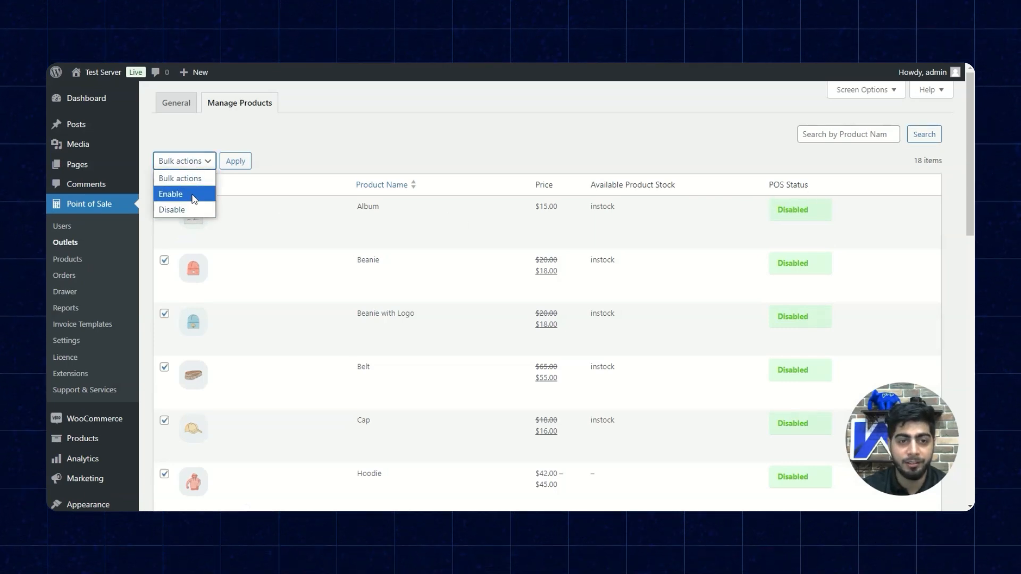
click(170, 193)
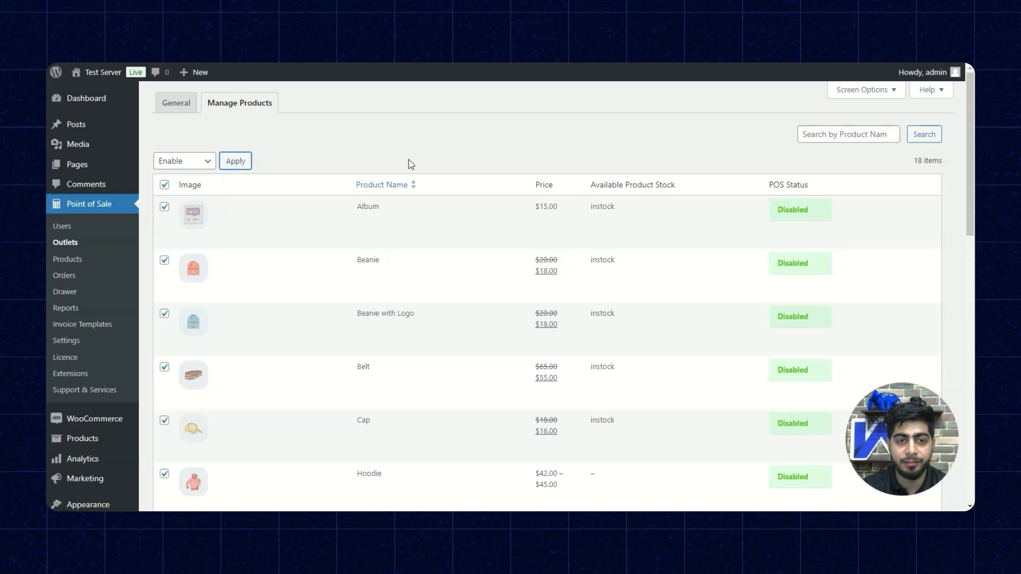
click(235, 161)
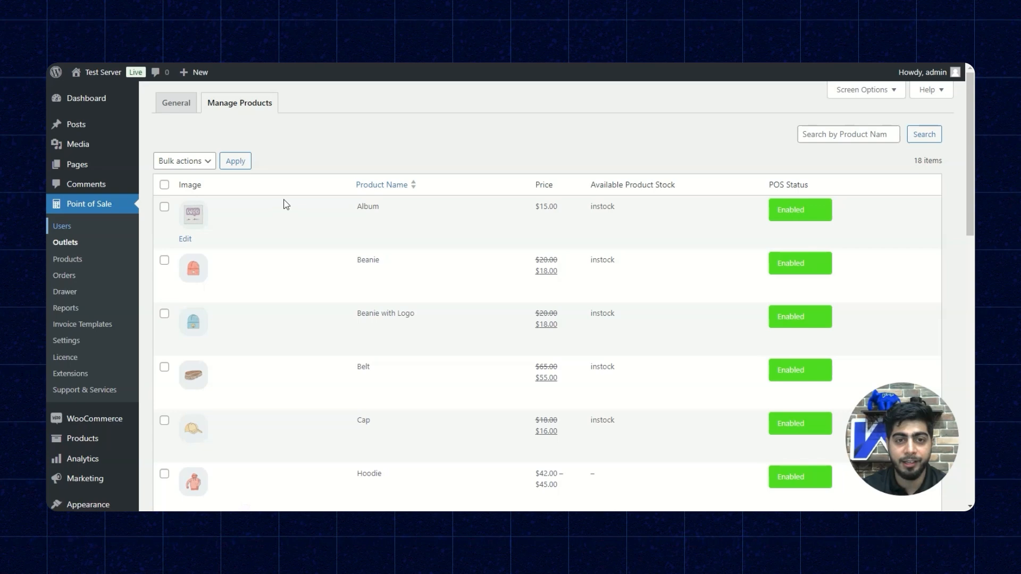
- Create a POS user assigned to the Webkul outlet and open the POS login
click(62, 226)
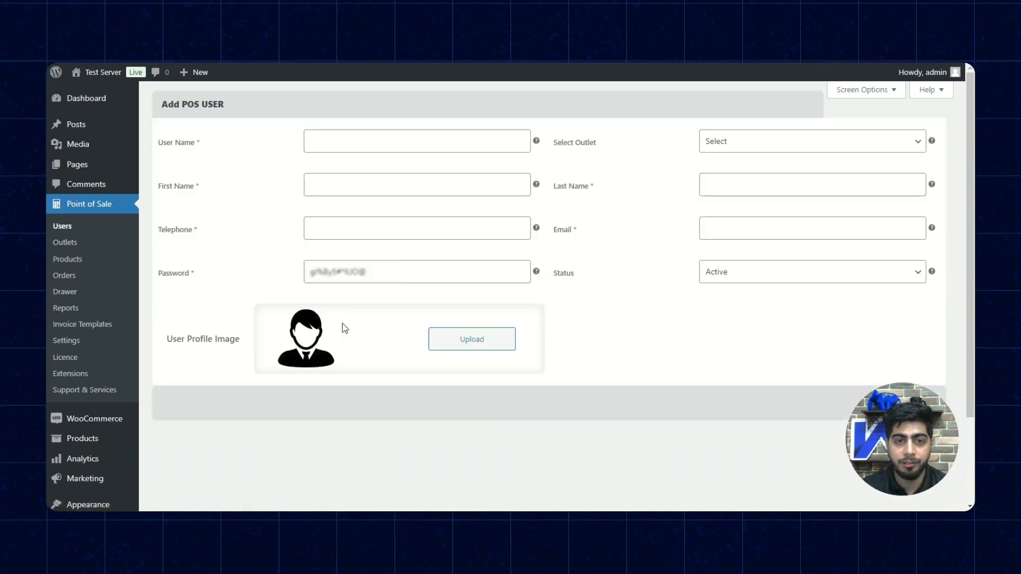
click(811, 141)
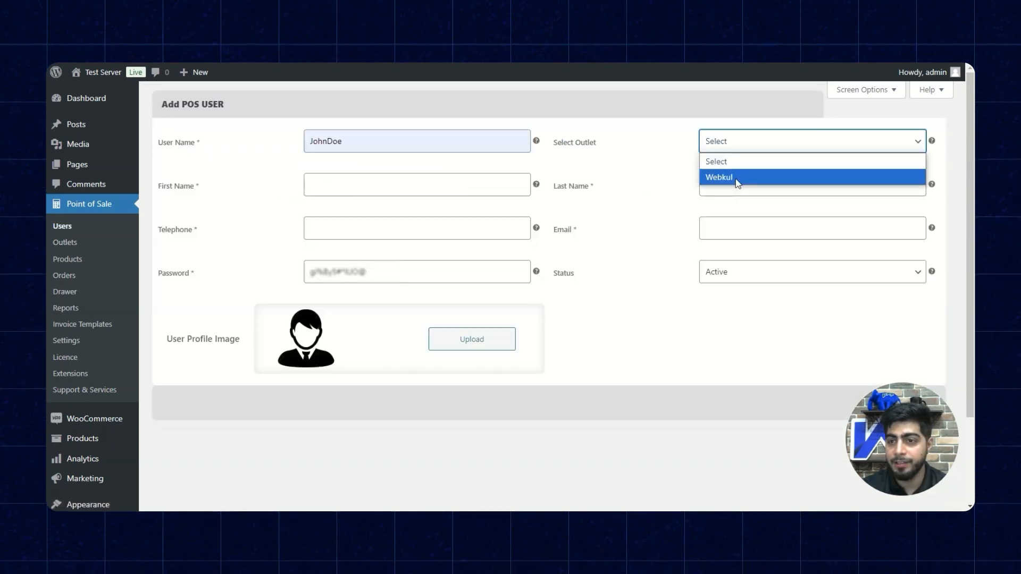
click(718, 177)
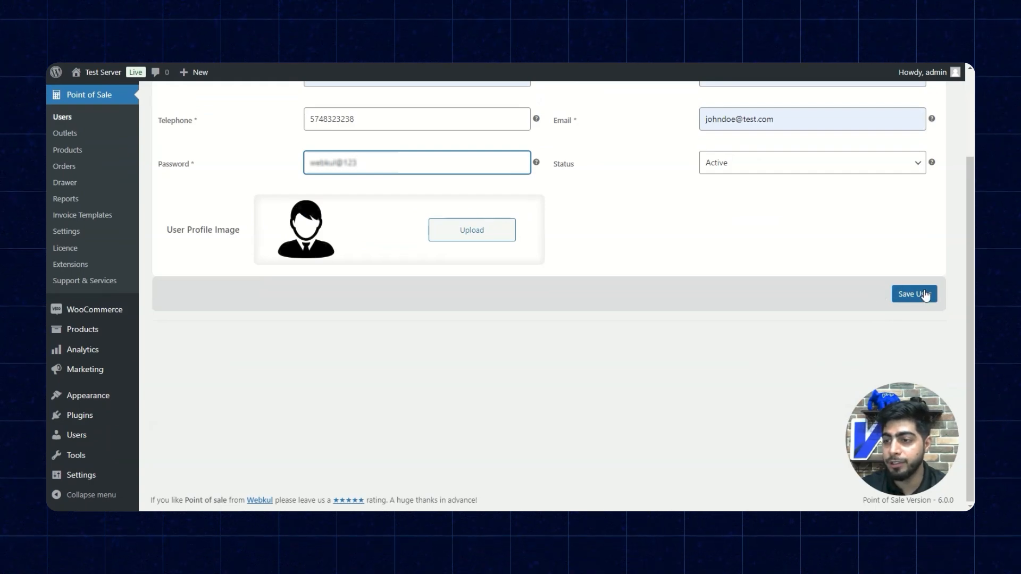
click(914, 293)
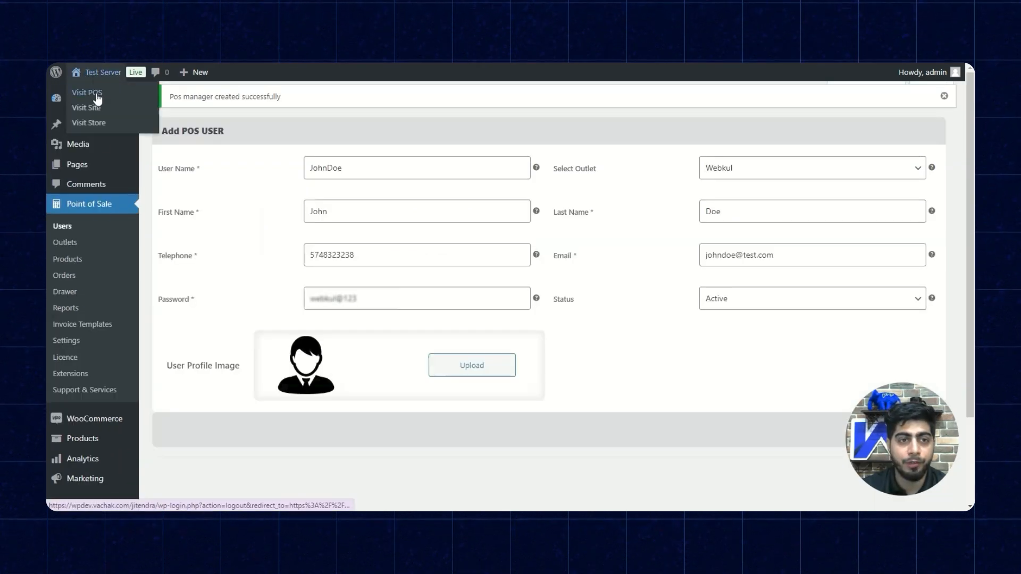
click(86, 92)
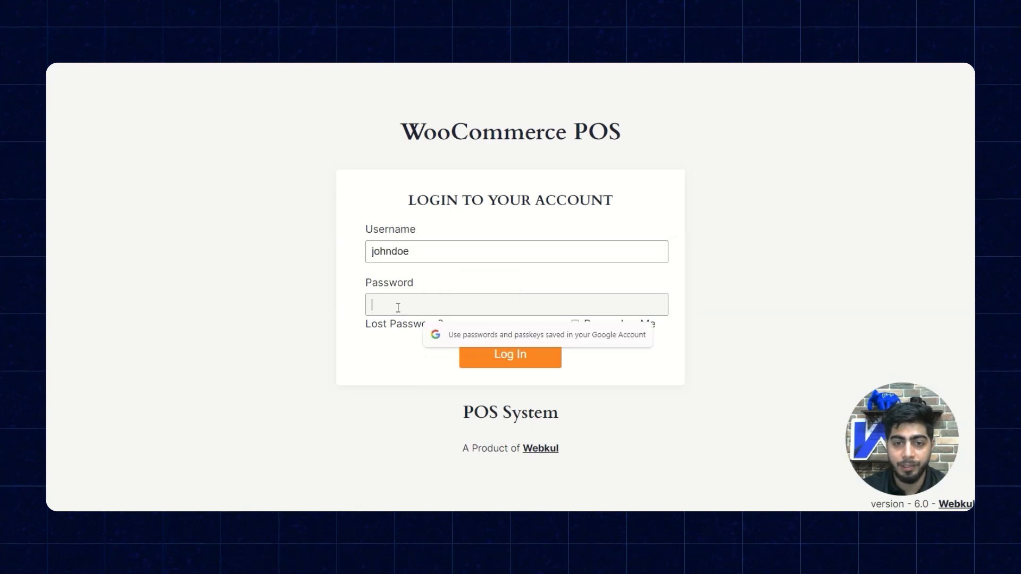
- Log in as John and open the cash drawer with 500
click(510, 355)
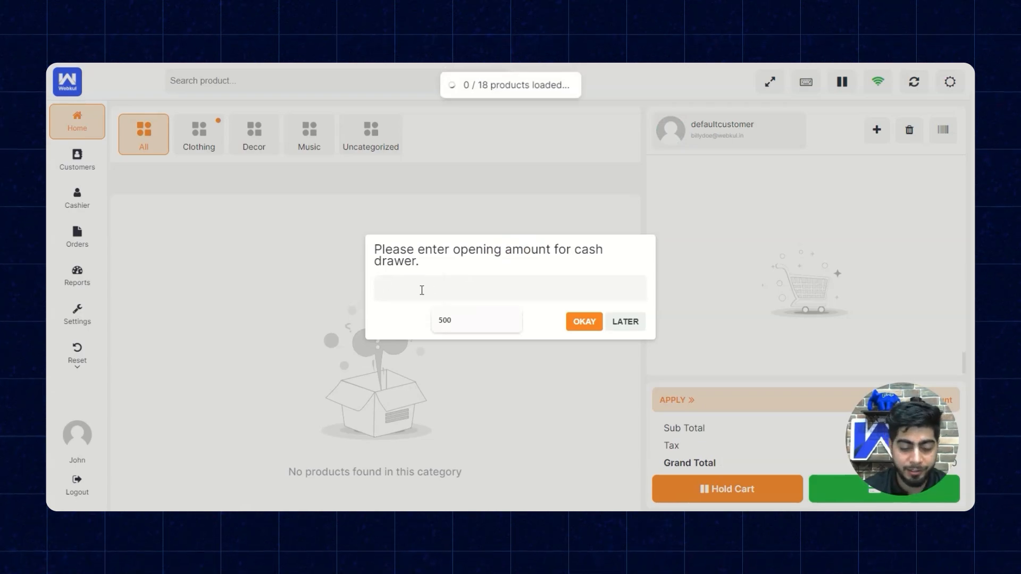
text(500)
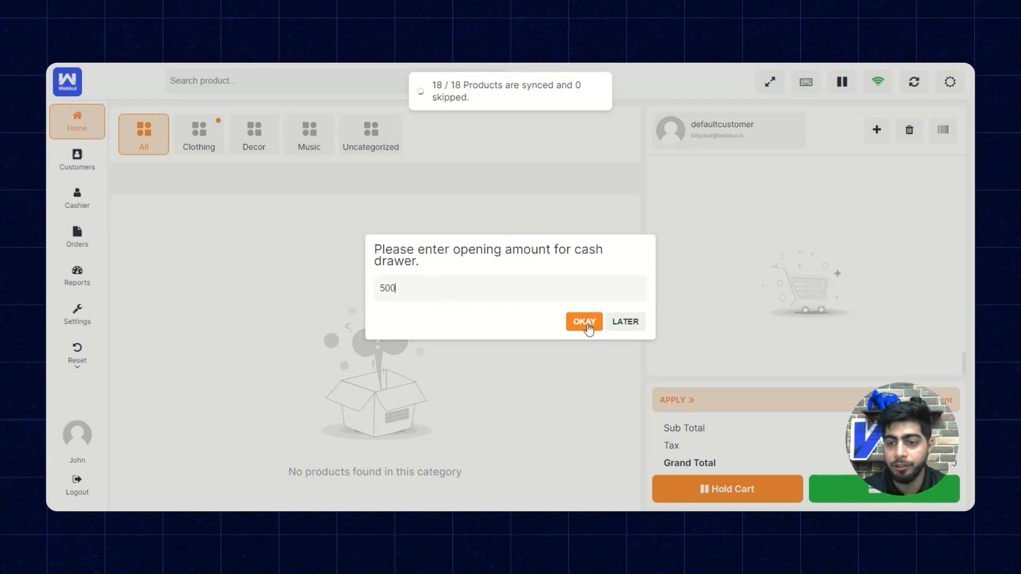
click(582, 322)
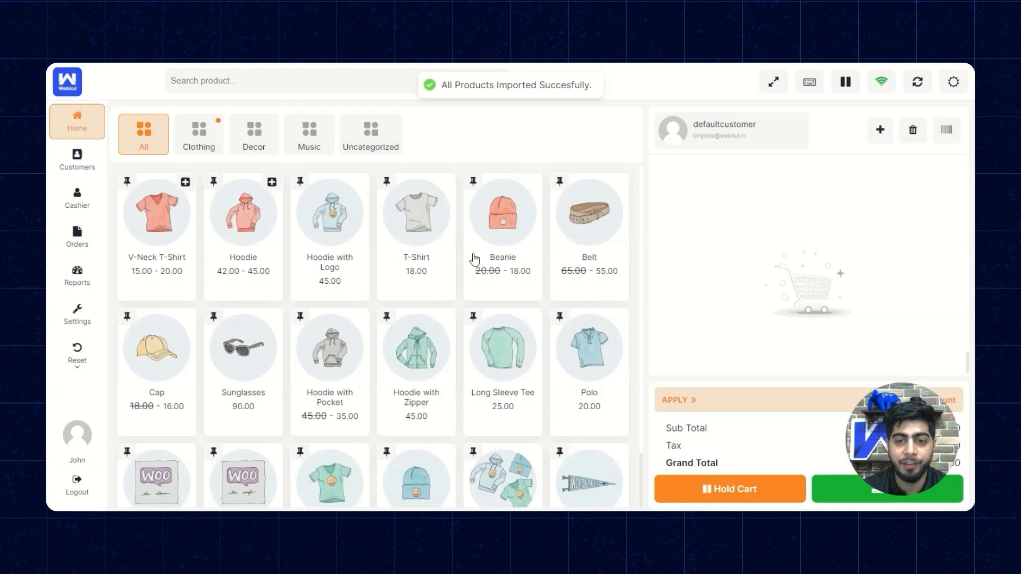
- Sell one T-Shirt for 18.00 cash and preview its printed invoice
click(416, 218)
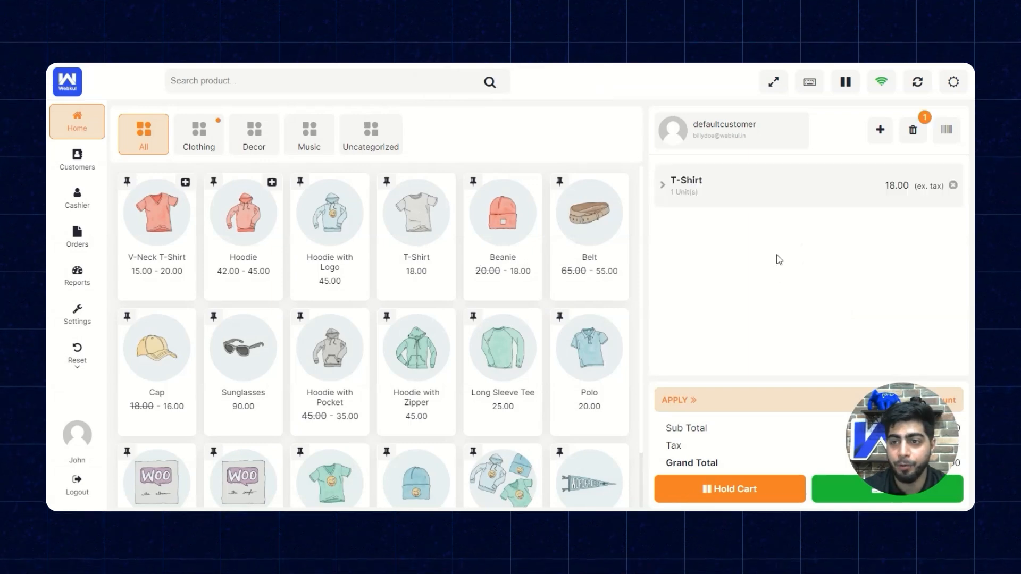
click(887, 489)
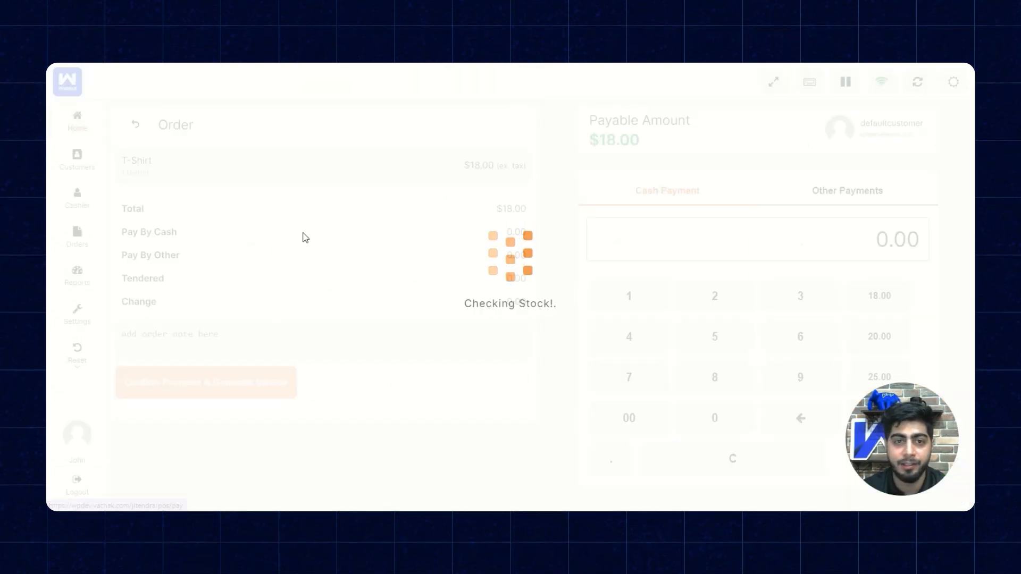
click(628, 296)
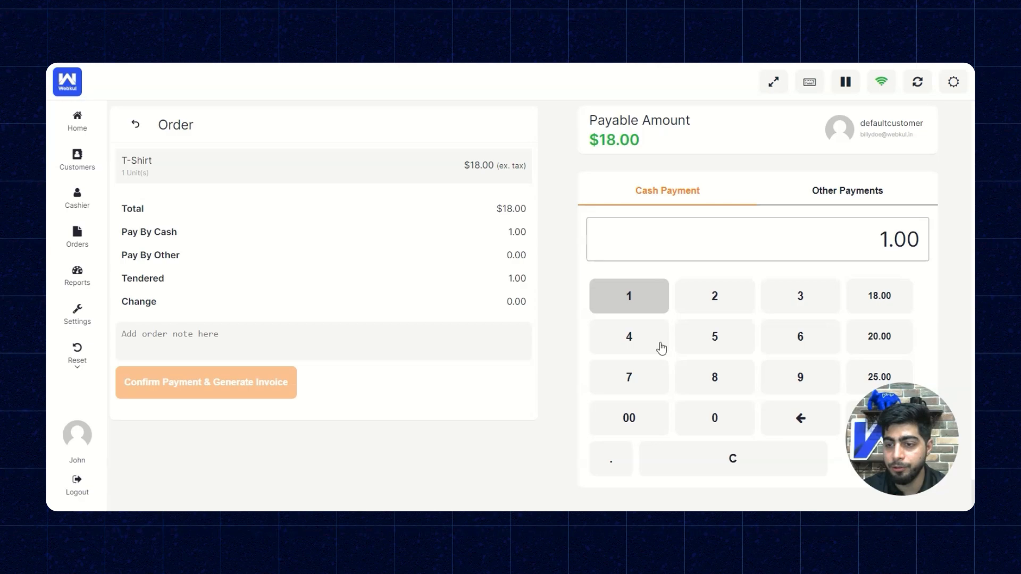
click(878, 295)
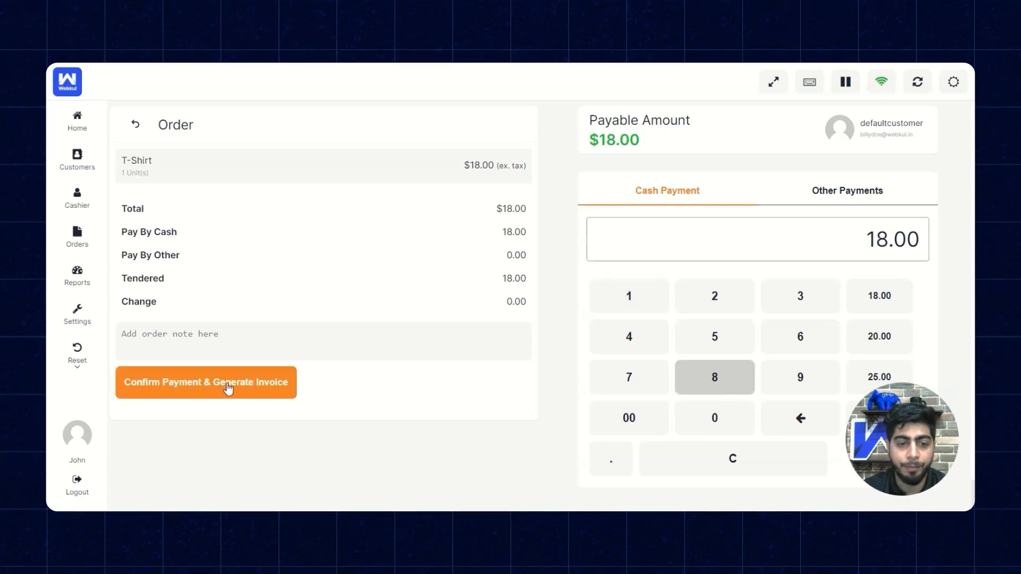
click(205, 383)
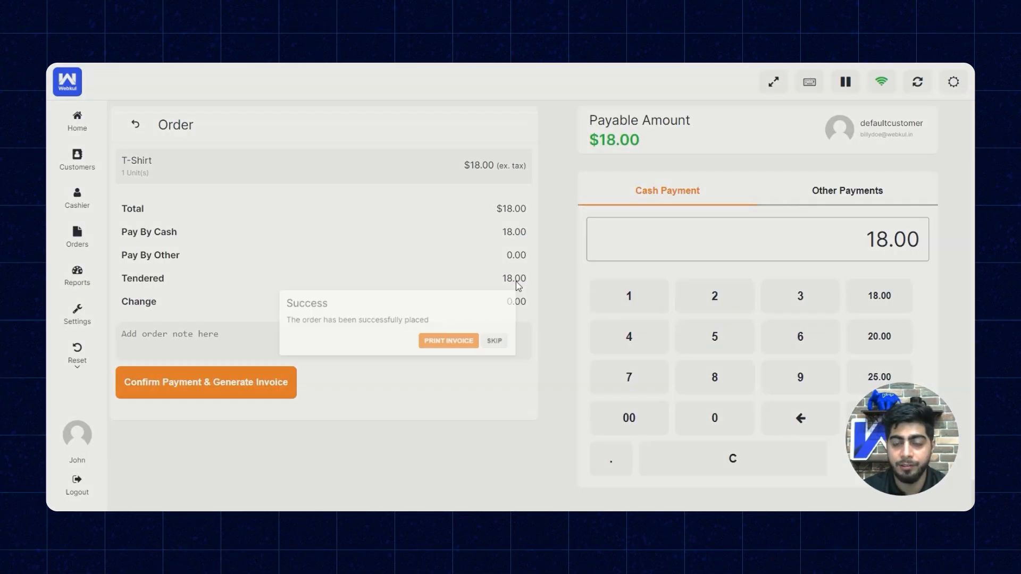
click(448, 340)
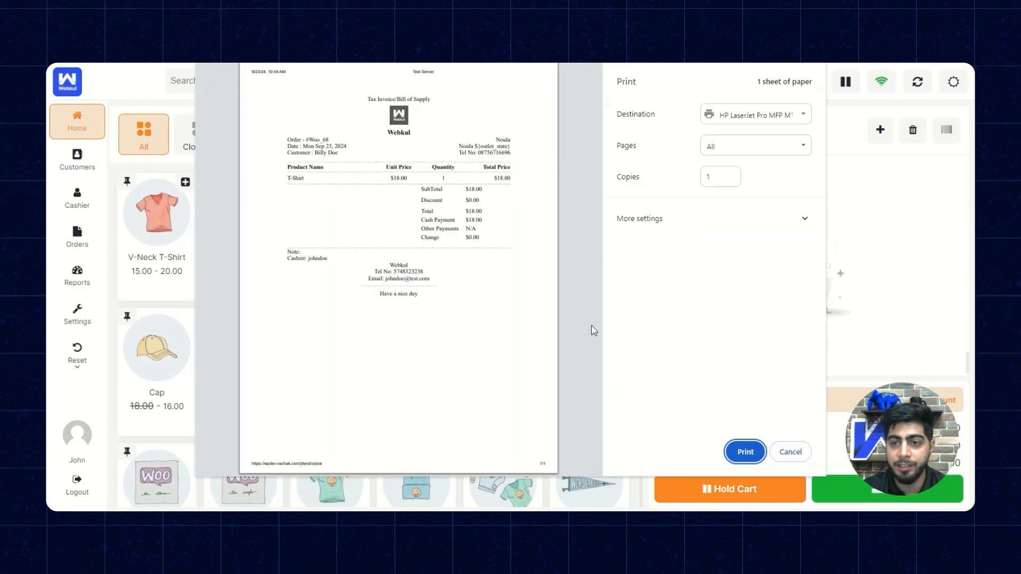
mouse_move(473, 284)
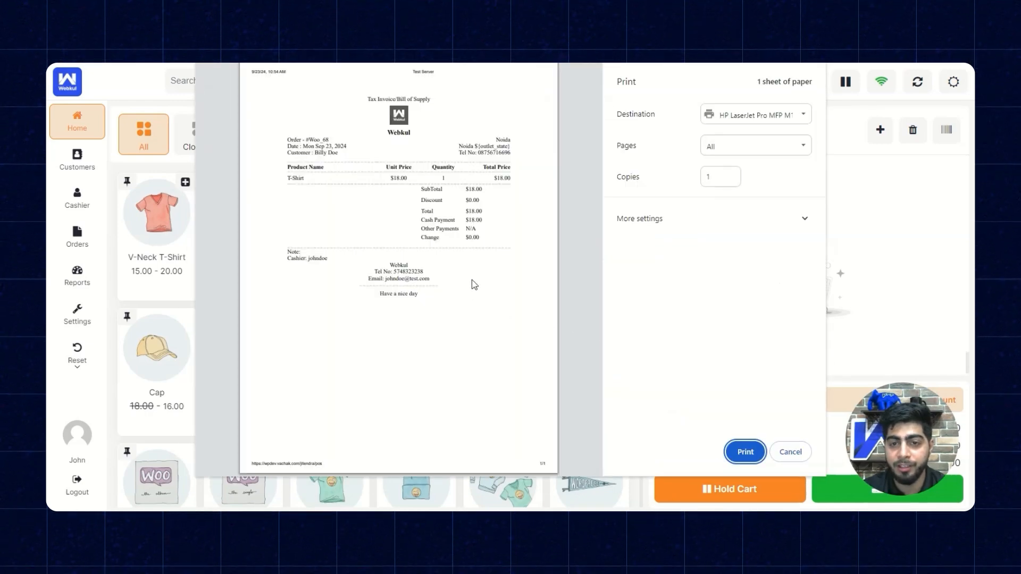